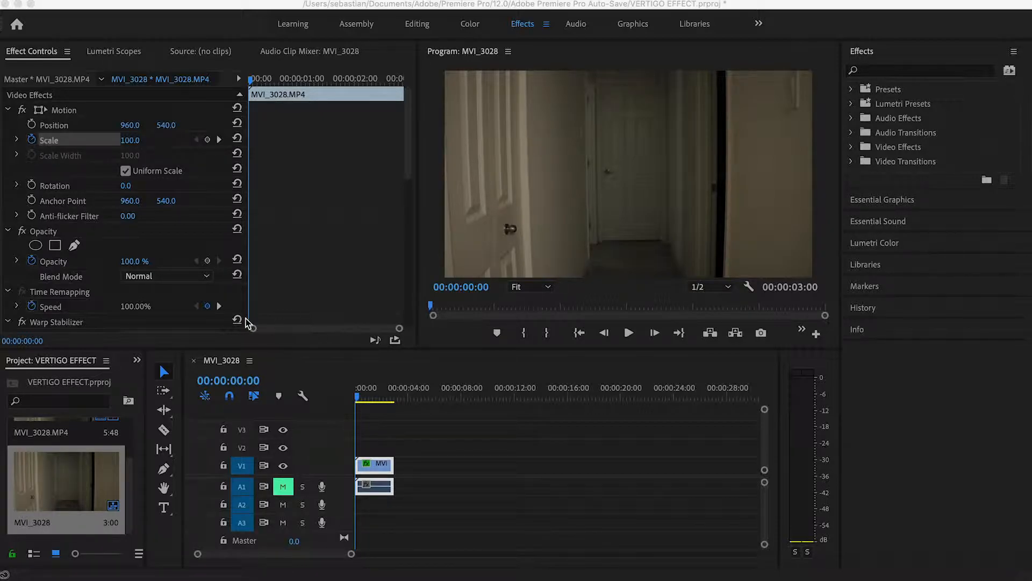
Step: Search the Effects panel for "warp stab" to reveal Distort > Warp Stabilizer
{"action": "left_click", "coordinate": [921, 71]}
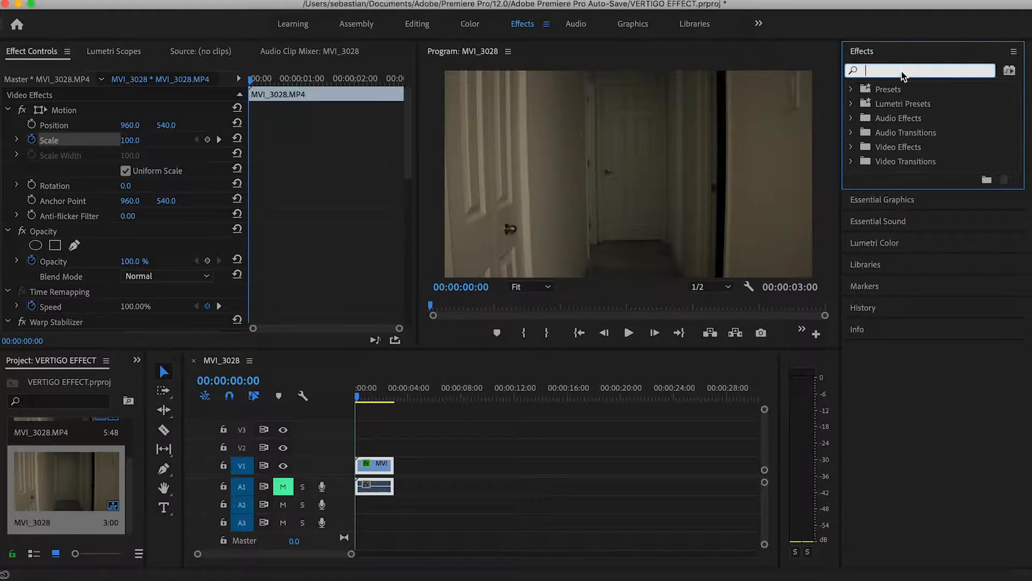
{"action": "type", "text": "warp"}
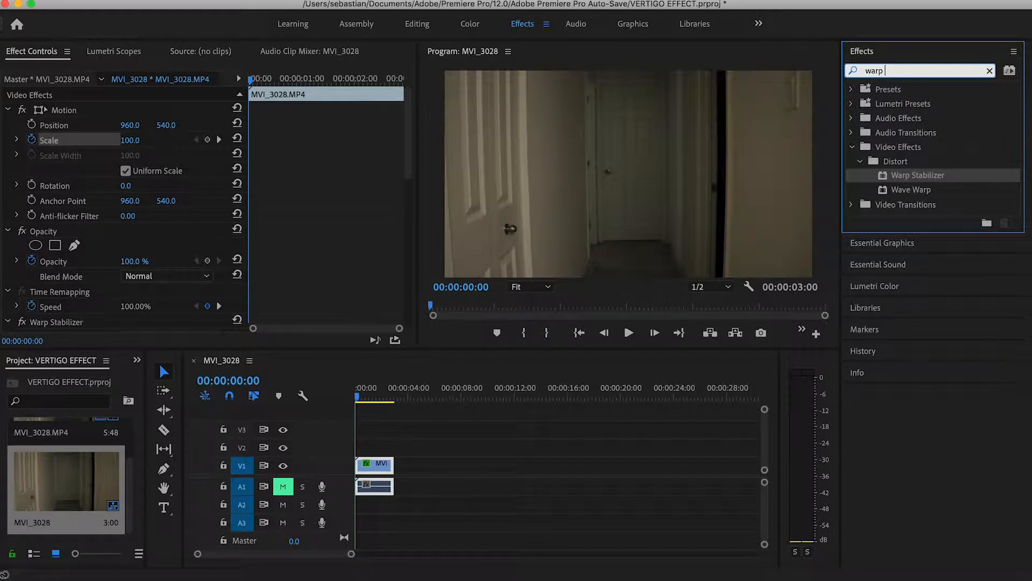
{"action": "type", "text": "desta"}
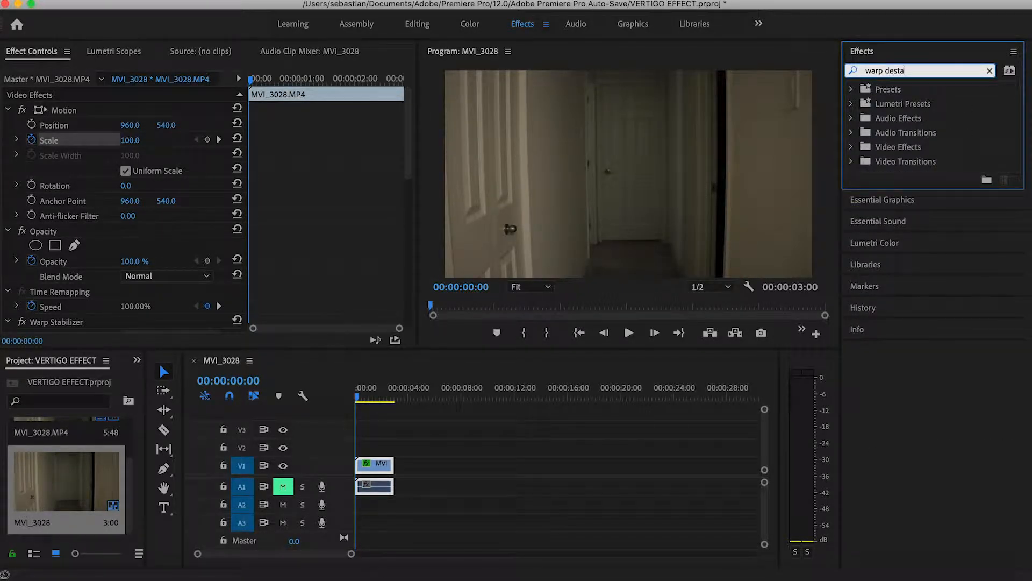
{"action": "type", "text": "warp s"}
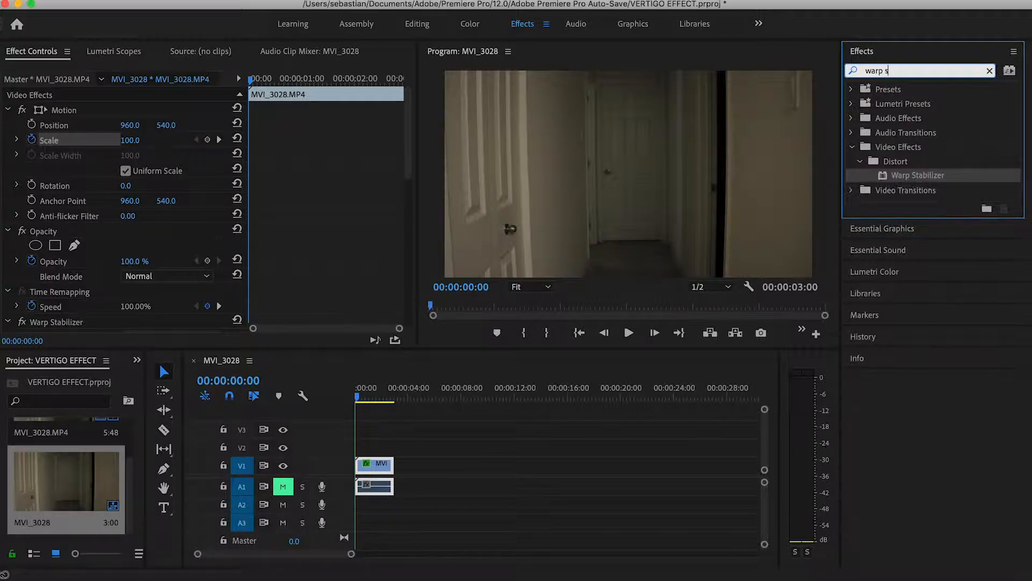
{"action": "type", "text": "tab"}
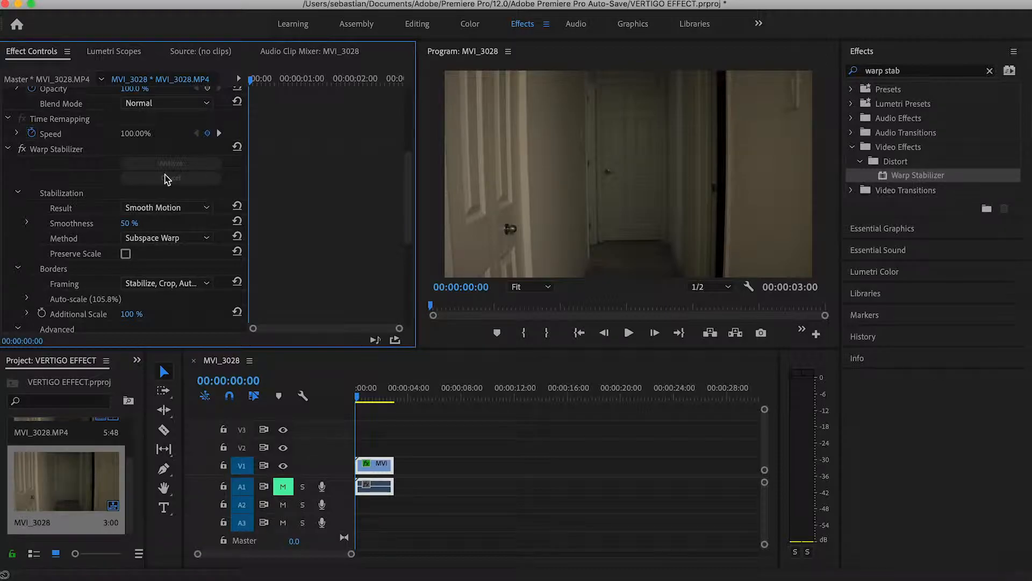
Step: Set Warp Stabilizer's Rolling Shutter Ripple to Enhanced Reduction in the Advanced settings
{"action": "scroll", "scroll_direction": "down", "scroll_amount": 3}
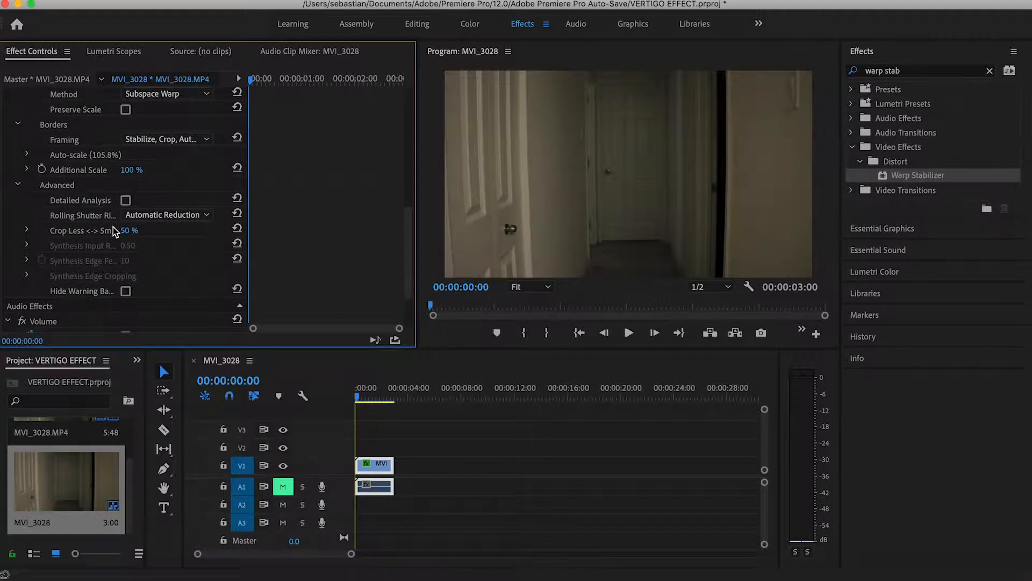
{"action": "mouse_move", "coordinate": [91, 206]}
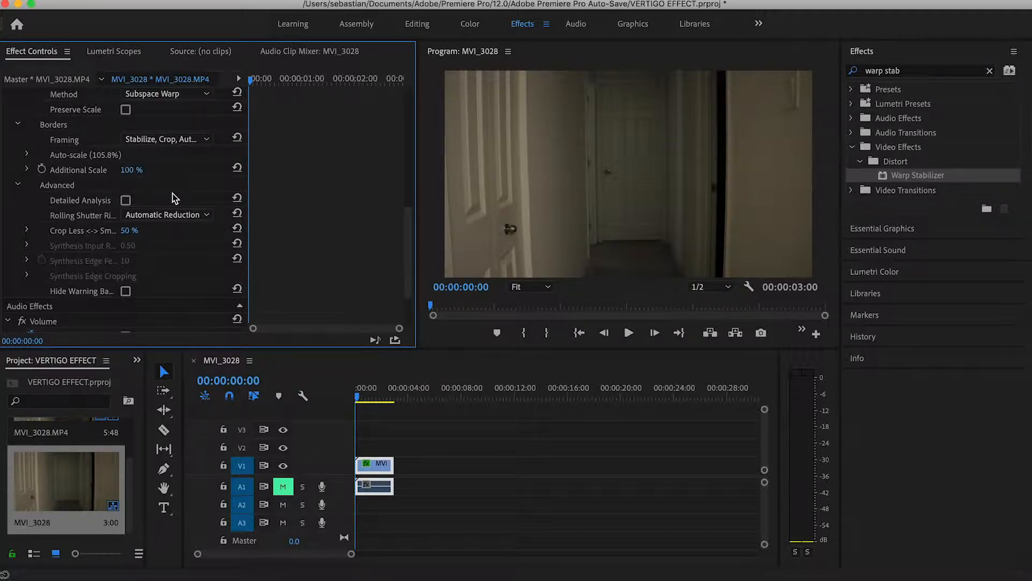
{"action": "mouse_move", "coordinate": [88, 184]}
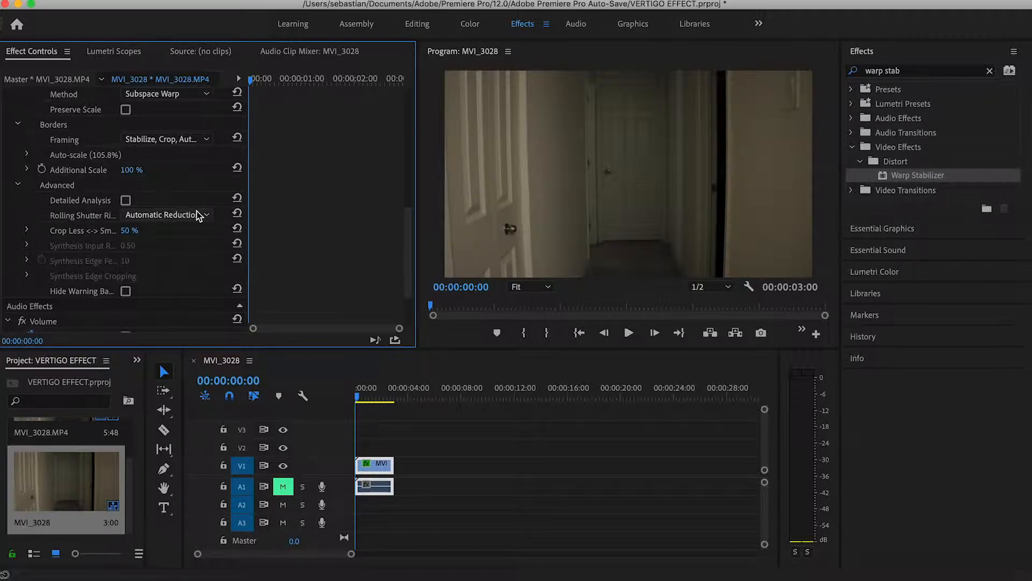
{"action": "left_click", "coordinate": [167, 215]}
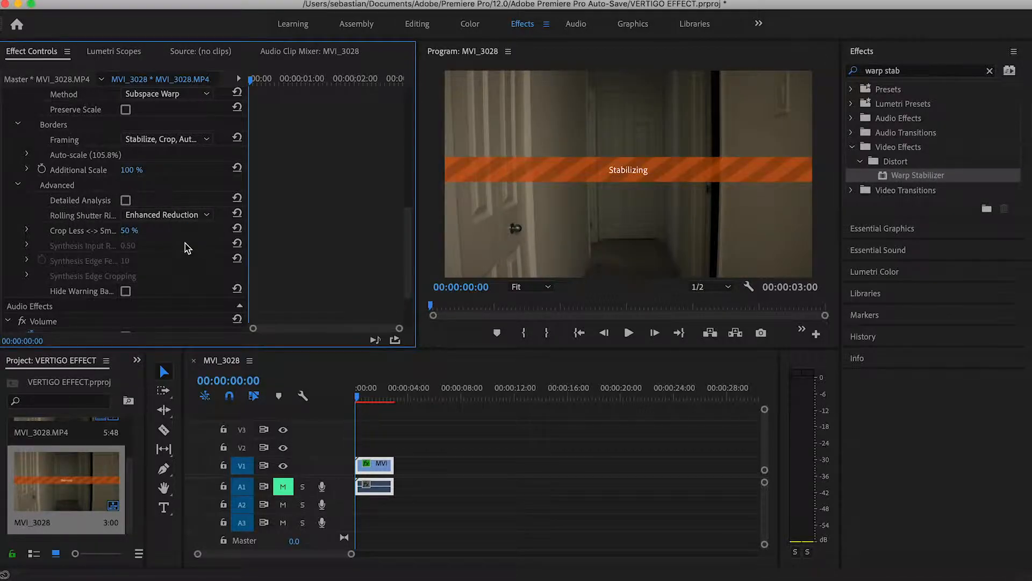
{"action": "mouse_move", "coordinate": [170, 251]}
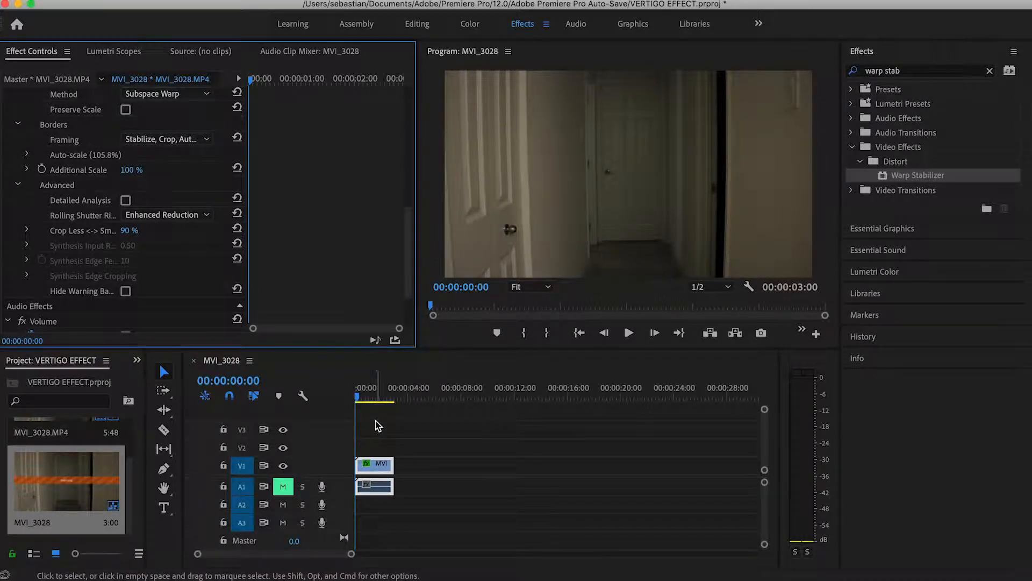
{"action": "left_click", "coordinate": [627, 332]}
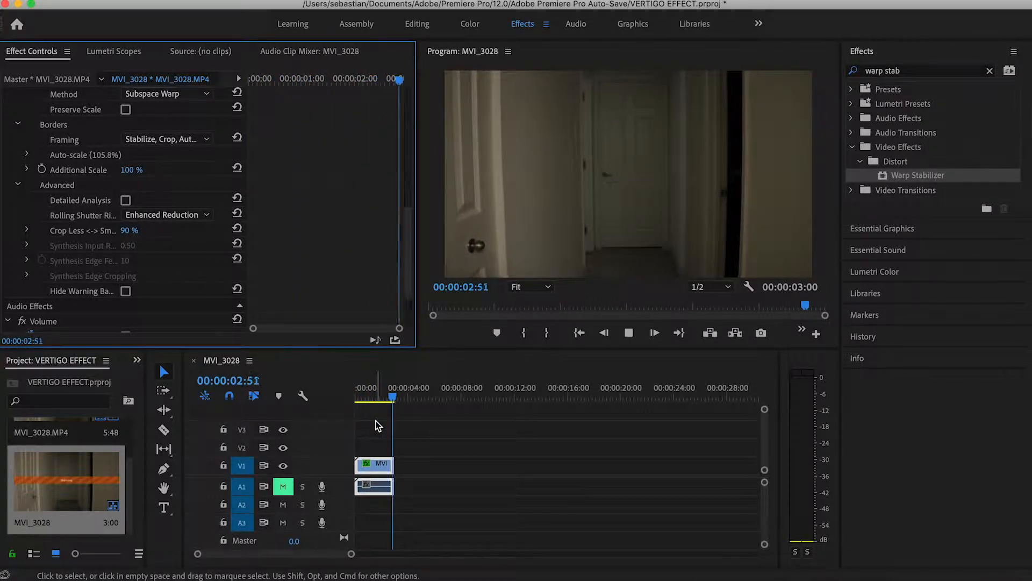
{"action": "left_click", "coordinate": [353, 396]}
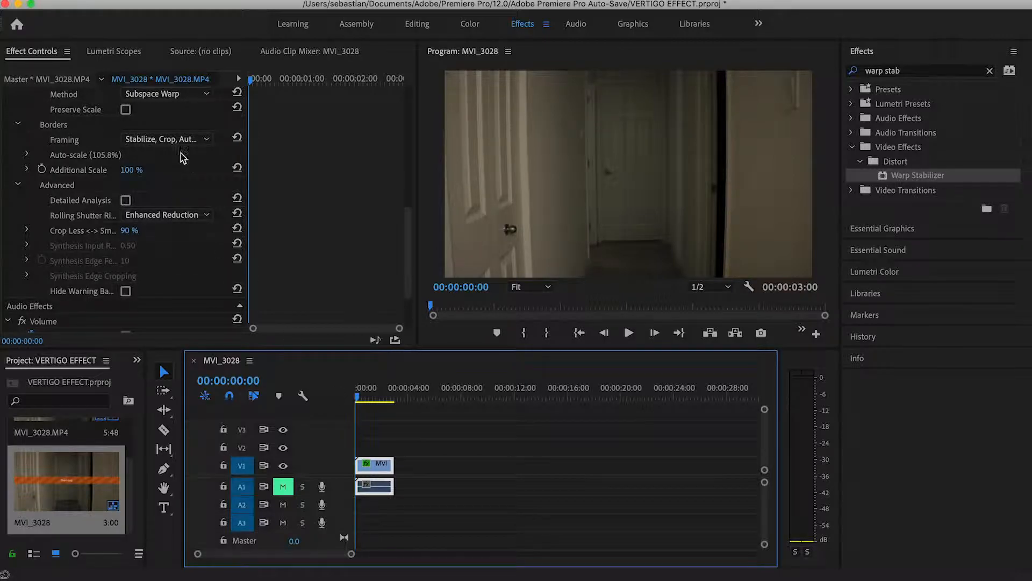
{"action": "scroll", "scroll_direction": "up", "scroll_amount": 3}
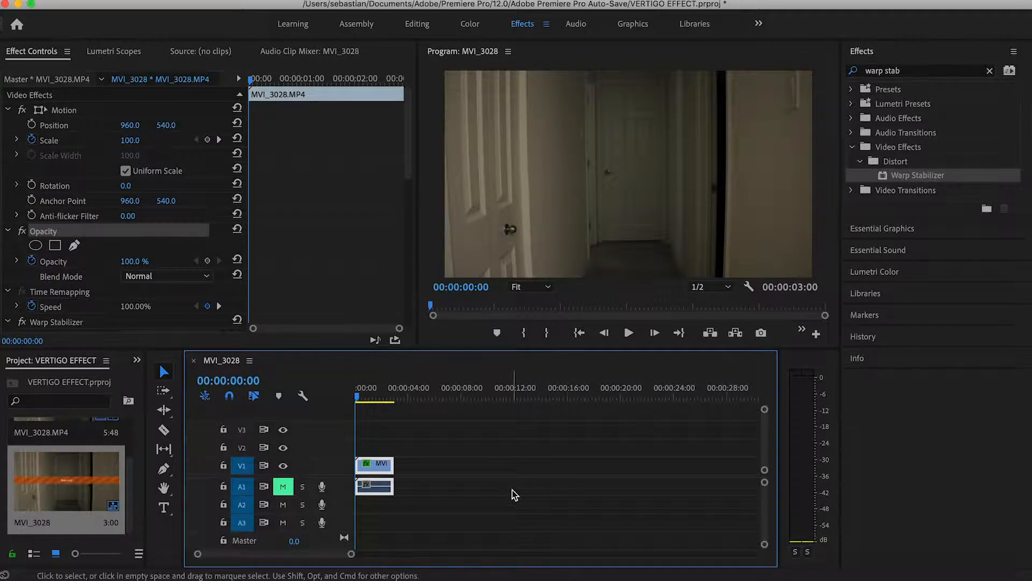
Step: Nest the hallway clip as Nested Sequence 01 with the default name
{"action": "right_click", "coordinate": [374, 465]}
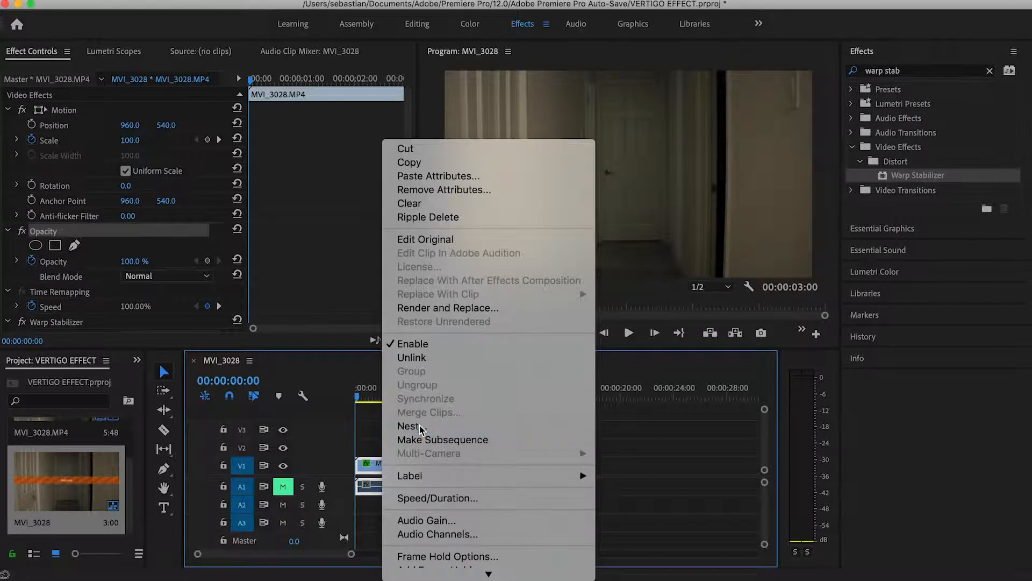
{"action": "left_click", "coordinate": [408, 426]}
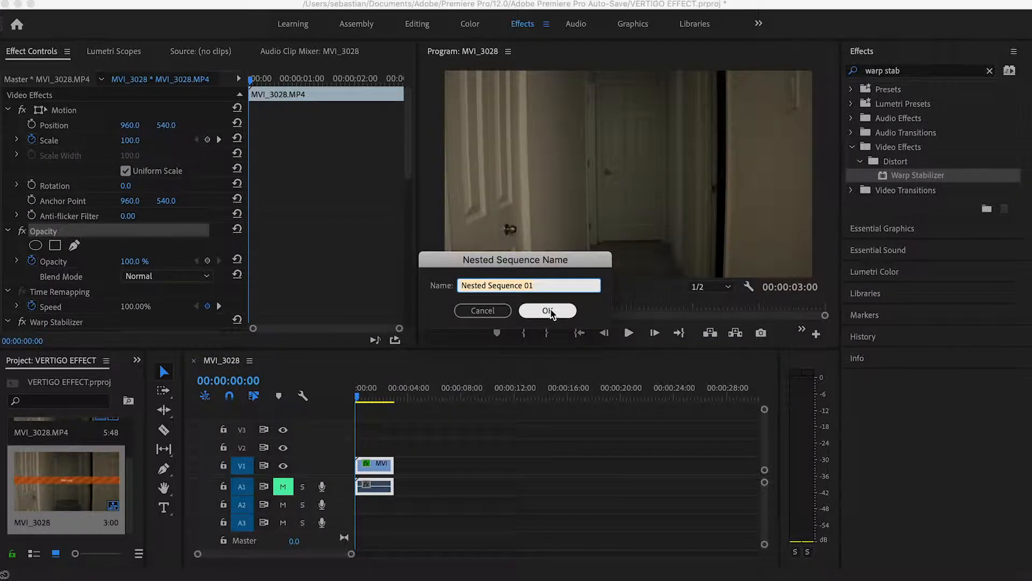
{"action": "left_click", "coordinate": [548, 309]}
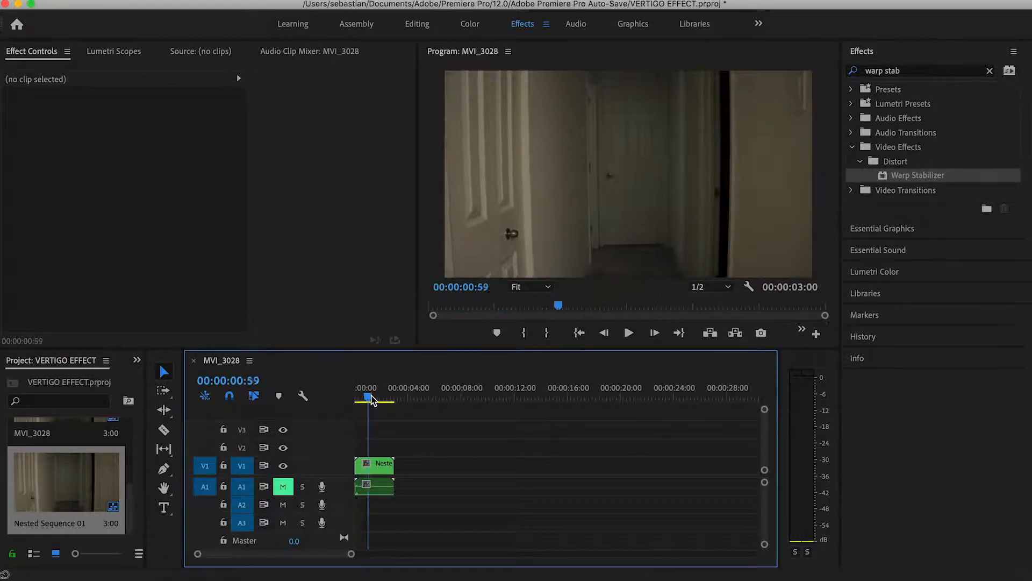
Step: Add a Scale keyframe of 300% at the start of Nested Sequence 01
{"action": "left_click", "coordinate": [357, 397]}
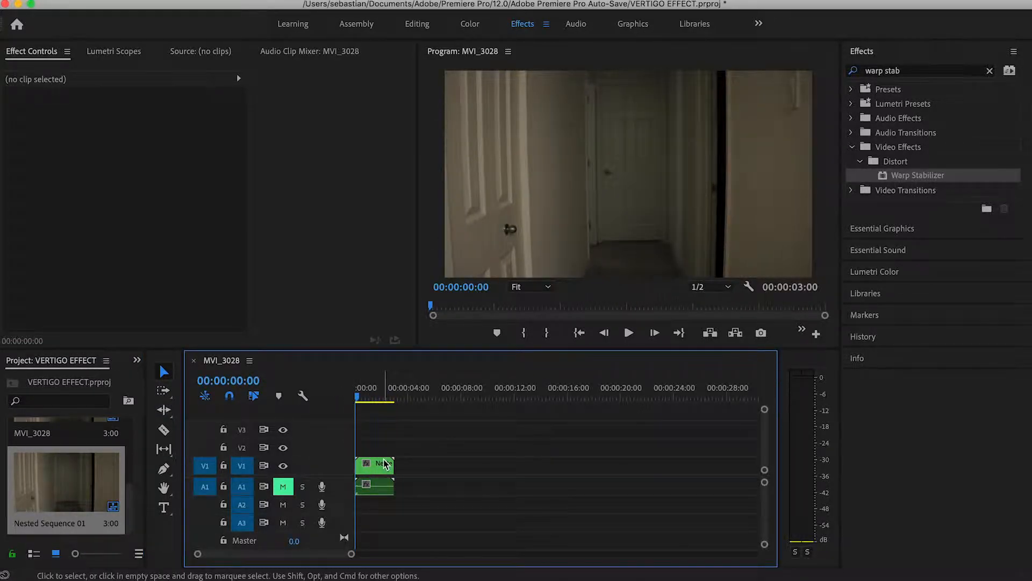
{"action": "left_click", "coordinate": [375, 464]}
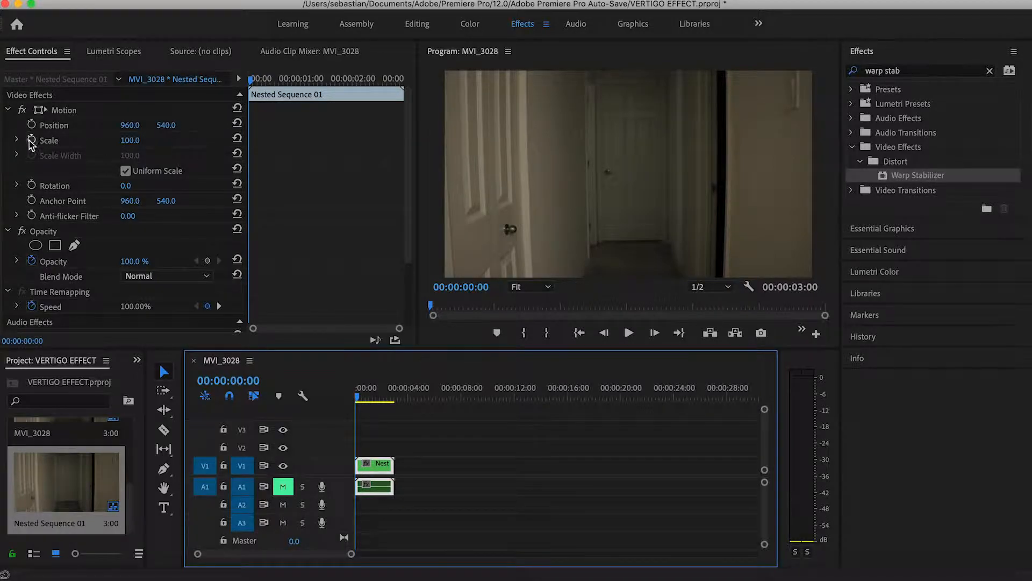
{"action": "mouse_move", "coordinate": [31, 140]}
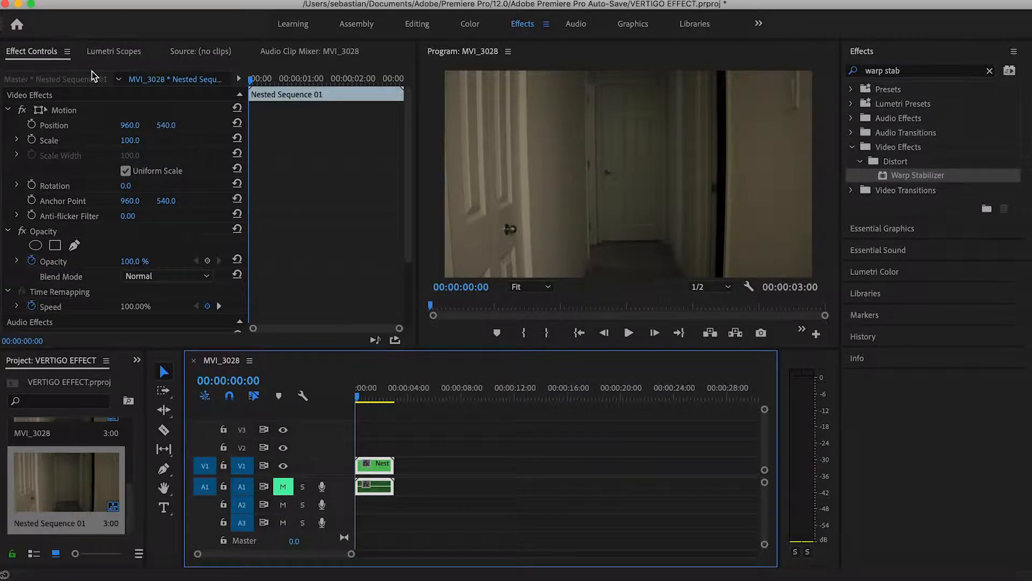
{"action": "left_click", "coordinate": [49, 140]}
{"action": "type", "text": "300"}
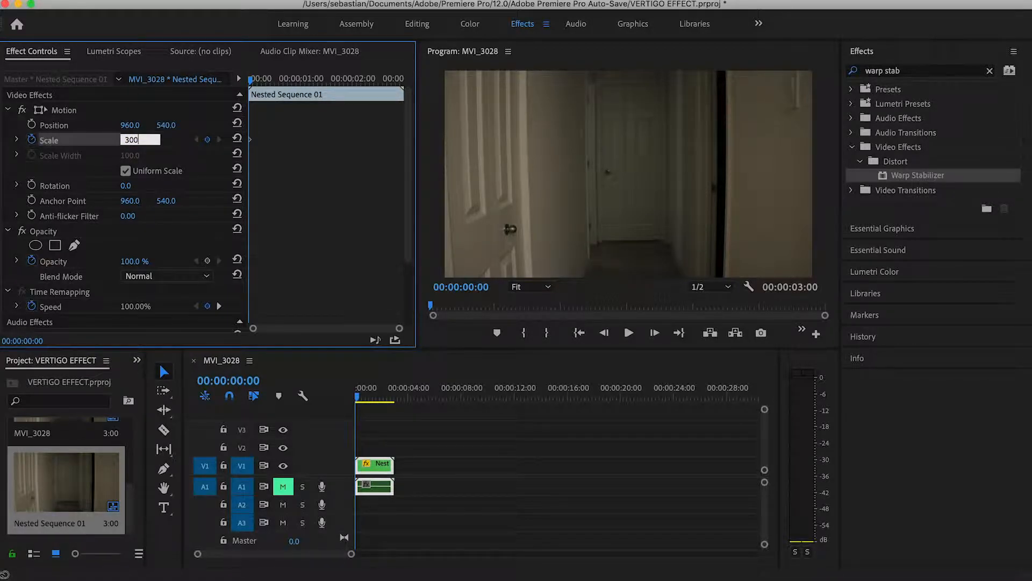
{"action": "key", "text": "Return"}
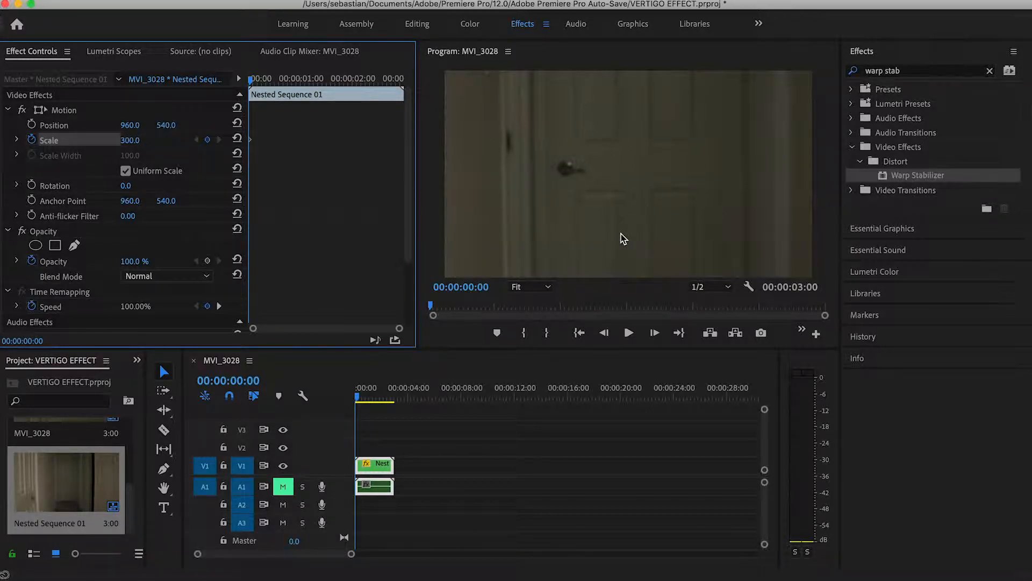
{"action": "mouse_move", "coordinate": [301, 404]}
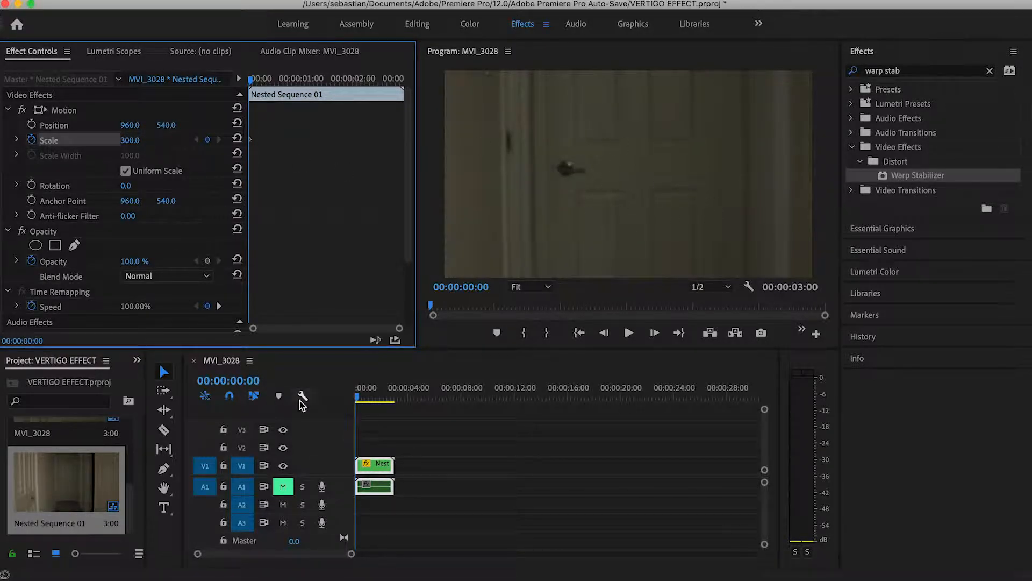
{"action": "mouse_move", "coordinate": [301, 396]}
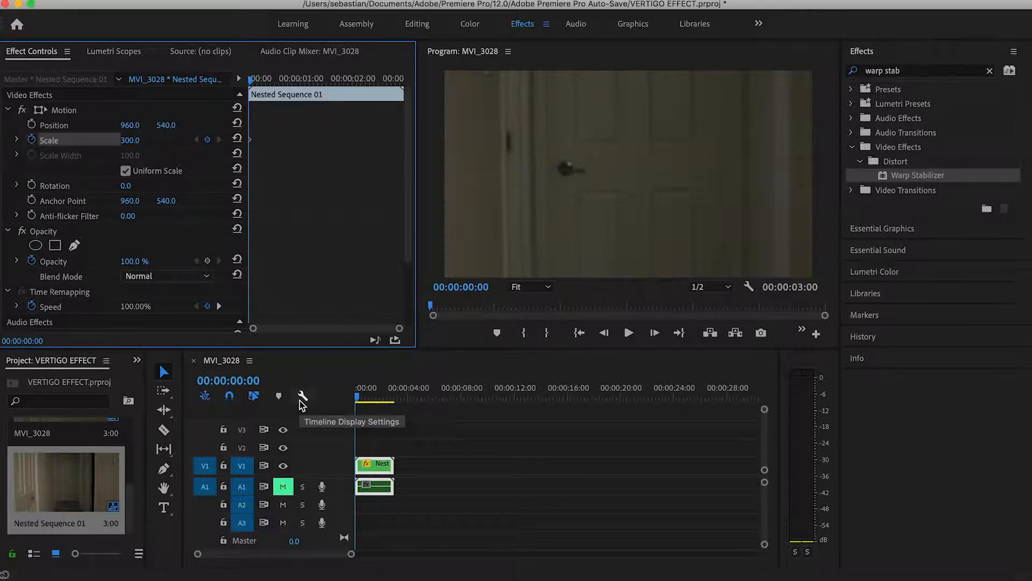
{"action": "mouse_move", "coordinate": [300, 406]}
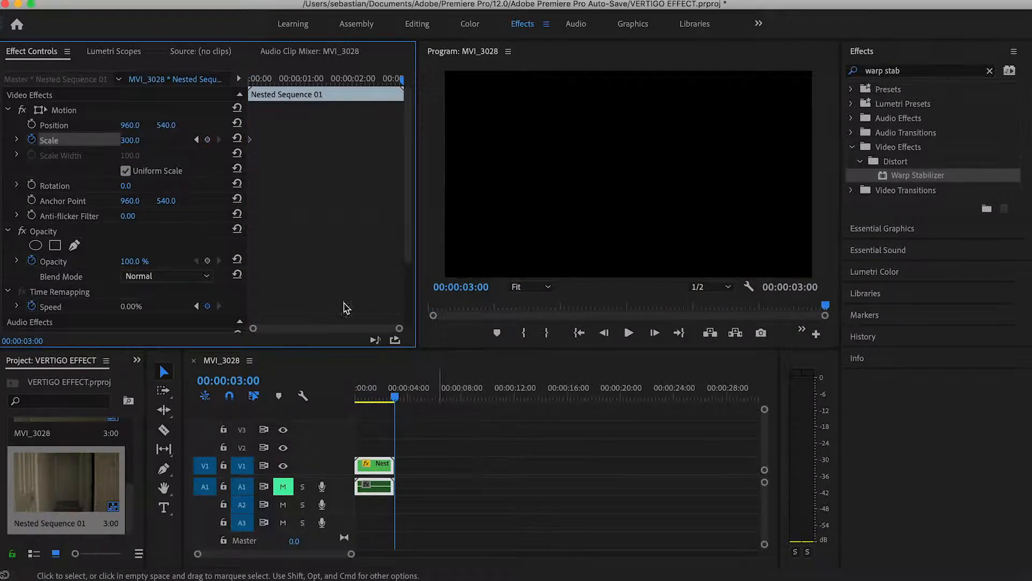
Step: Set the final Scale keyframe value to 100% at the clip's end
{"action": "double_click", "coordinate": [130, 140]}
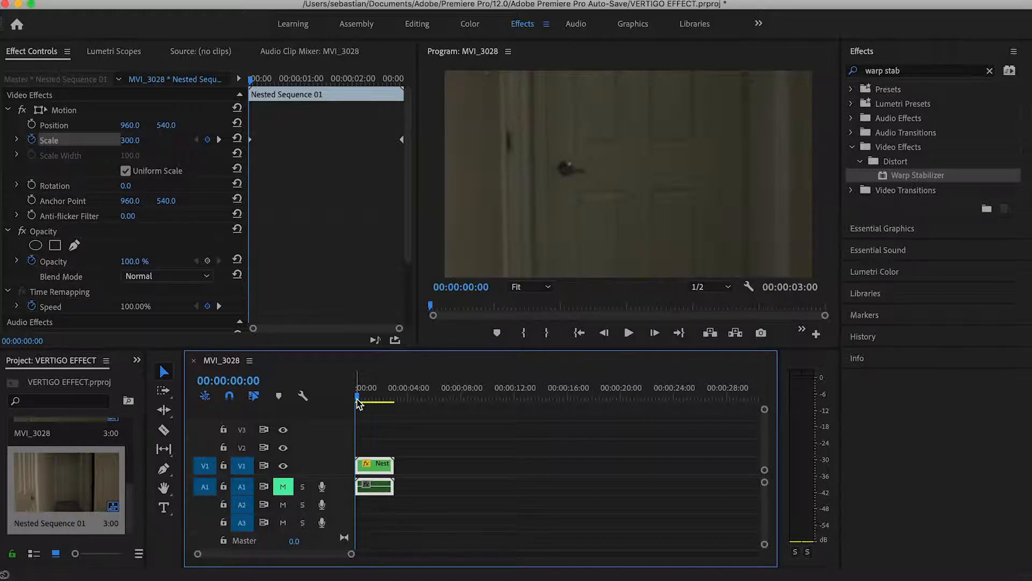
{"action": "mouse_move", "coordinate": [400, 313]}
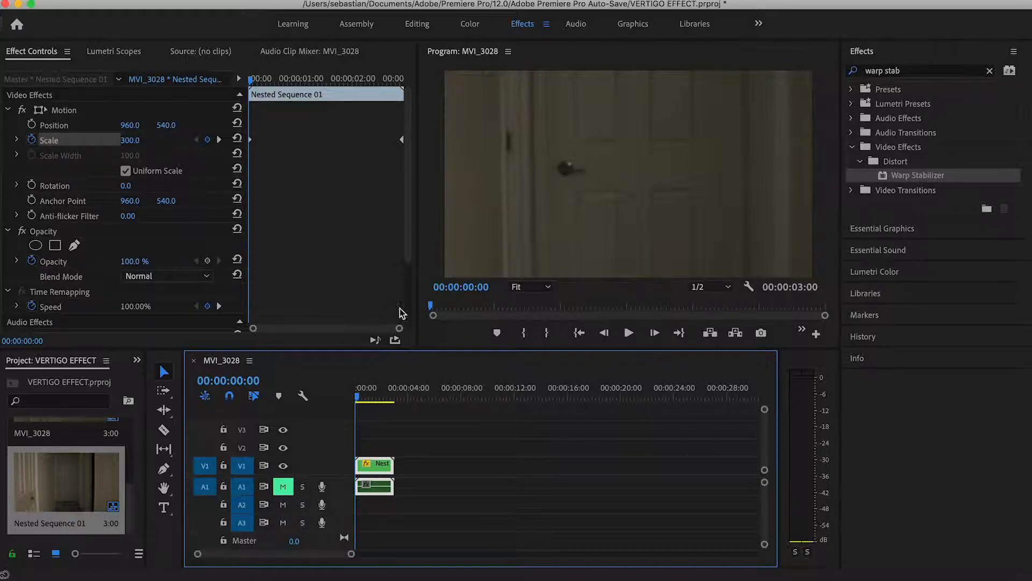